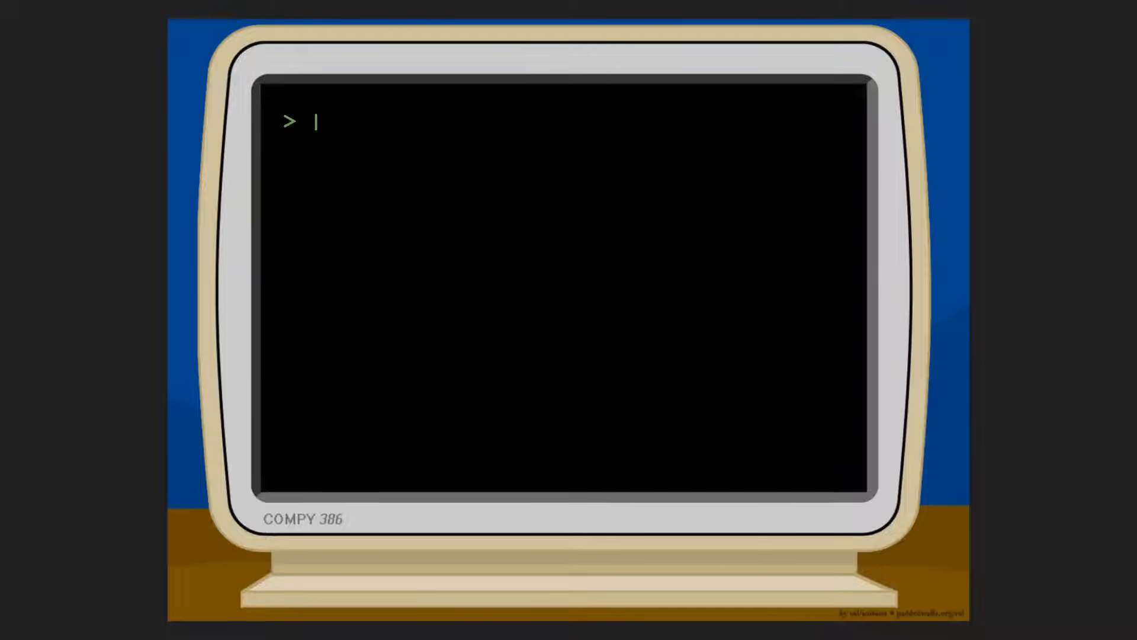
pyautogui.write('What is 9491+76451?')
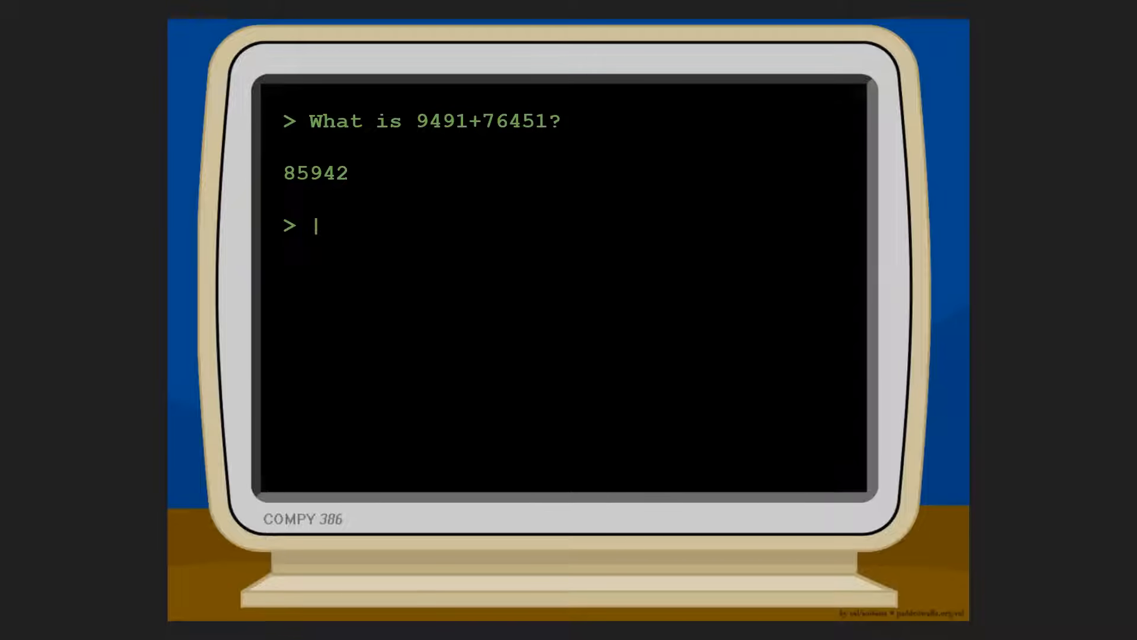
pyautogui.write('What does a cat look like?')
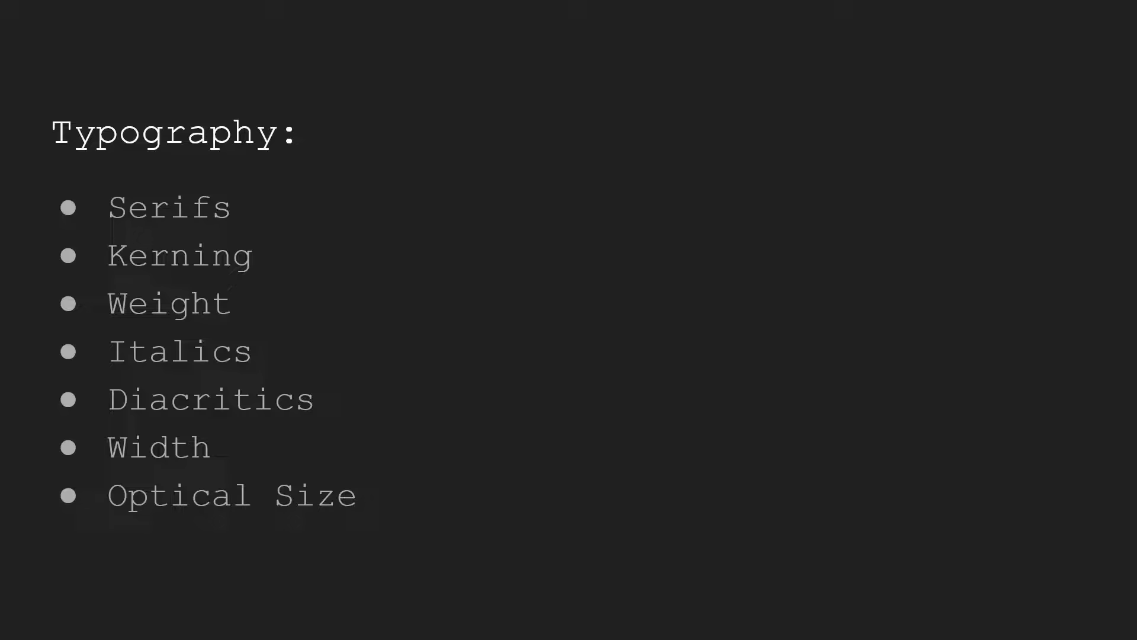
pyautogui.click(169, 207)
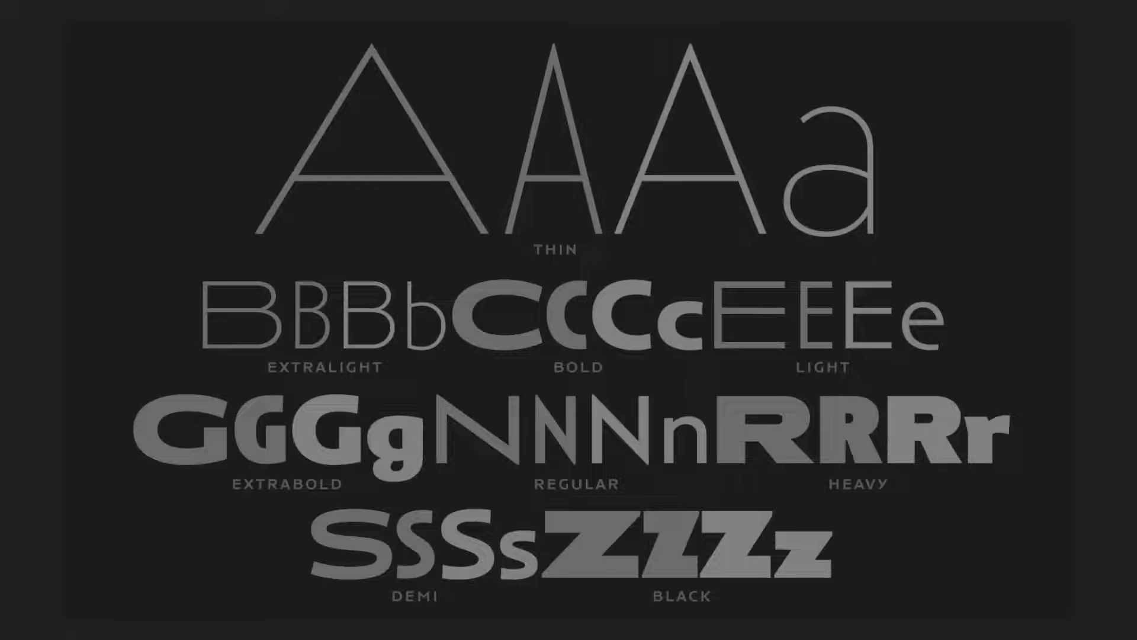
pyautogui.press('Right')
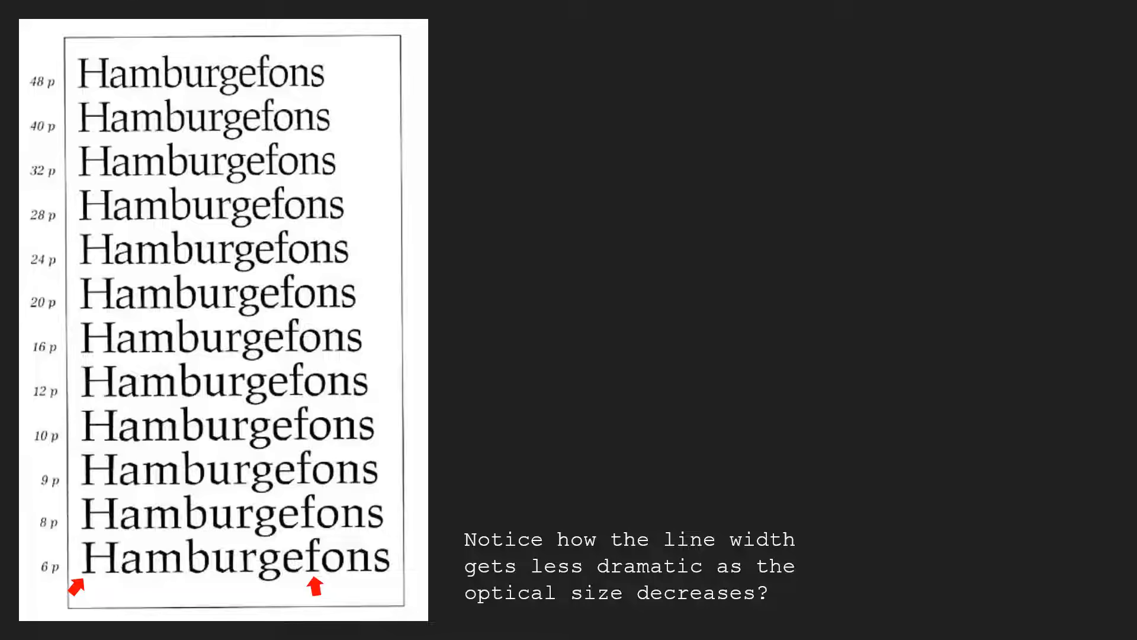